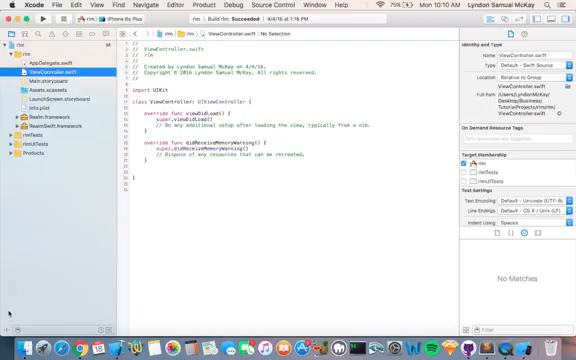
# Add a new empty Swift file to the project from the Swift File template.
pyautogui.click(16, 338)
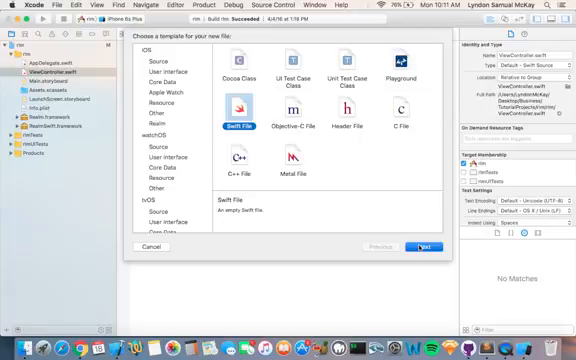
pyautogui.click(416, 246)
pyautogui.write('AllRealmObjects')
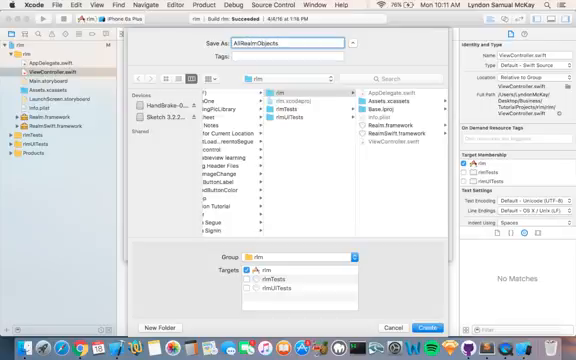
pyautogui.click(424, 328)
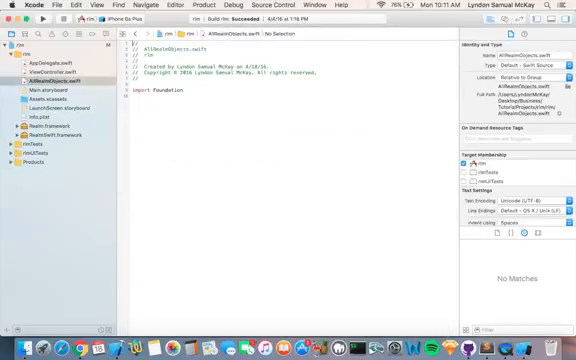
pyautogui.moveTo(292, 174)
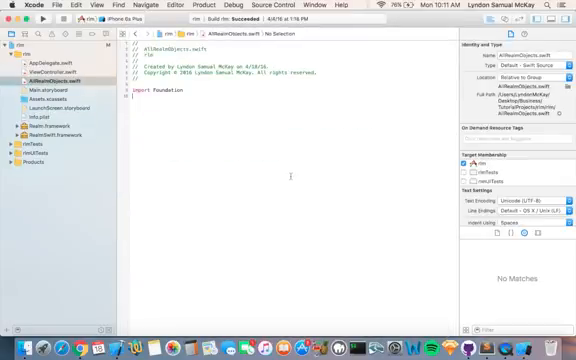
# Import RealmSwift and declare class Human inheriting from Object.
pyautogui.write('import')
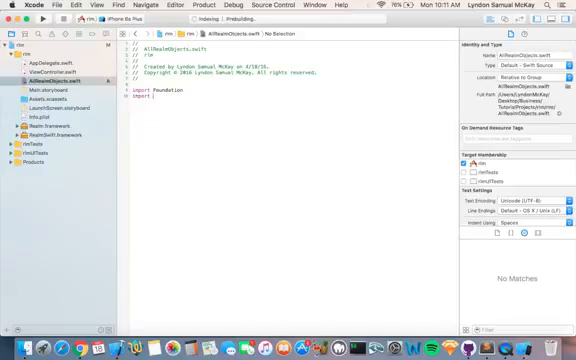
pyautogui.write('RealmSwift')
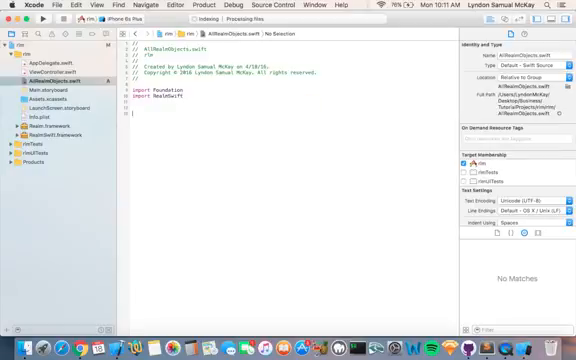
pyautogui.write('class')
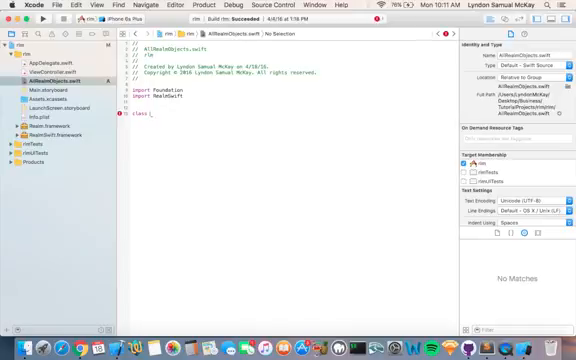
pyautogui.write('r')
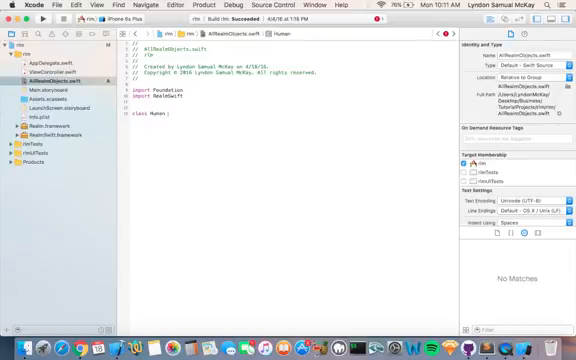
pyautogui.write('Object{')
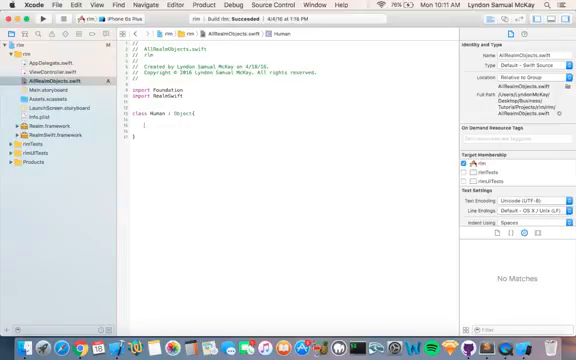
# Give Human dynamic var name = "" and a dynamic age property, then switch to ViewController.swift.
pyautogui.write('dynamic')
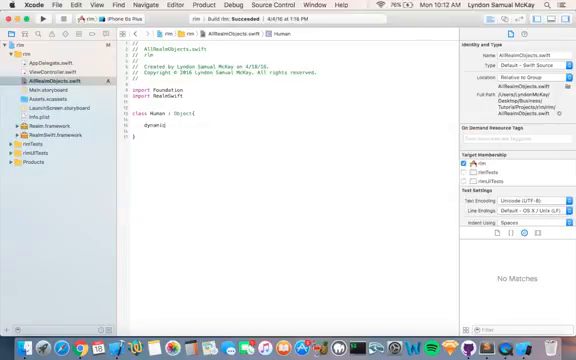
pyautogui.write('var')
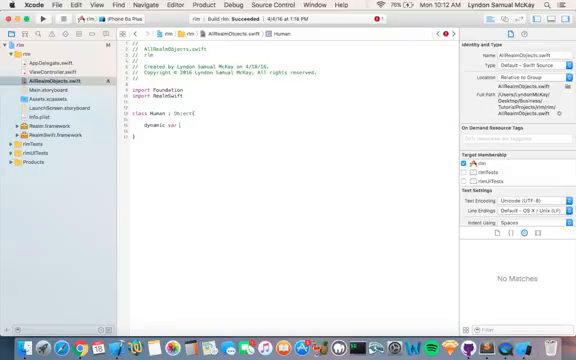
pyautogui.write('name =')
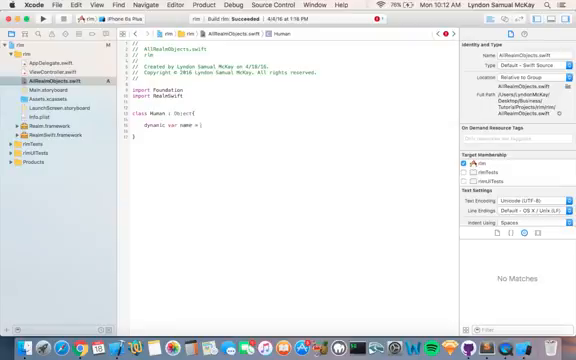
pyautogui.write('""')
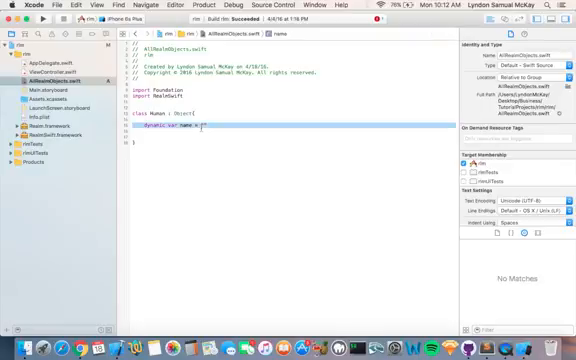
pyautogui.write('dynamic var name = ""')
pyautogui.write('dynamic var race =')
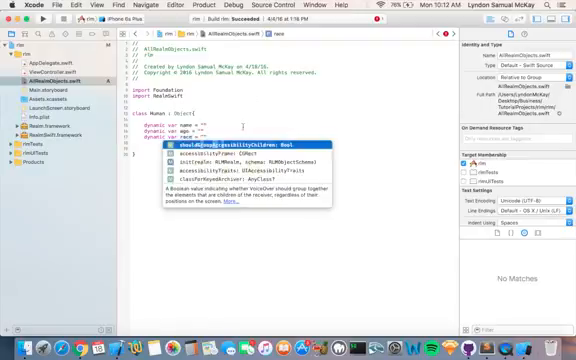
pyautogui.press('Escape')
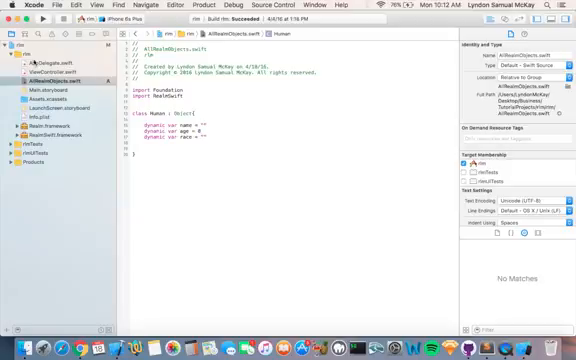
pyautogui.click(46, 62)
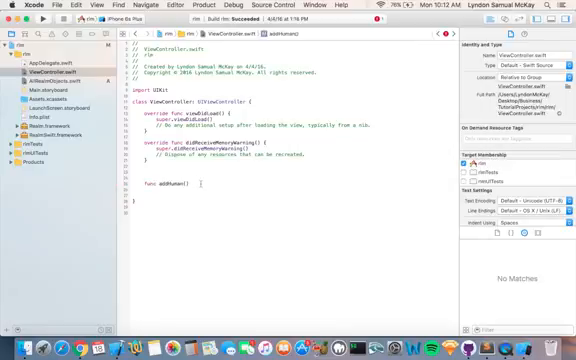
# Write func addHuman() creating let mike = Human() with age 18 and a name string.
pyautogui.write('{')
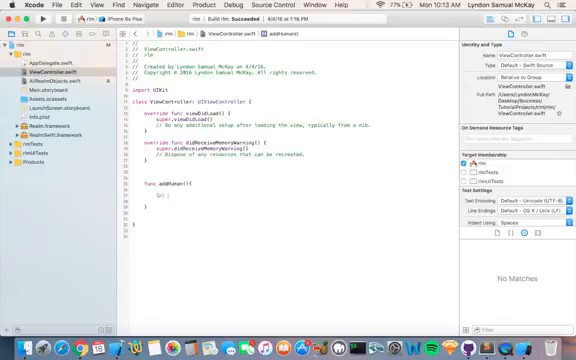
pyautogui.write('let mike = Human(')
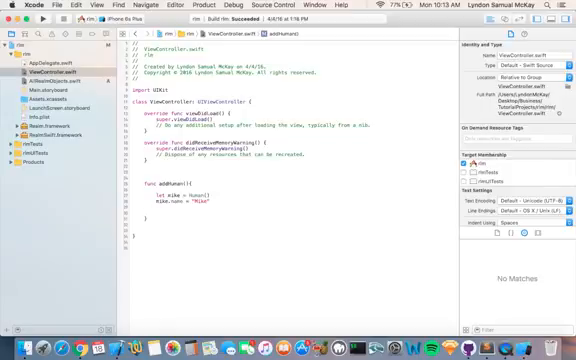
pyautogui.write('mike.')
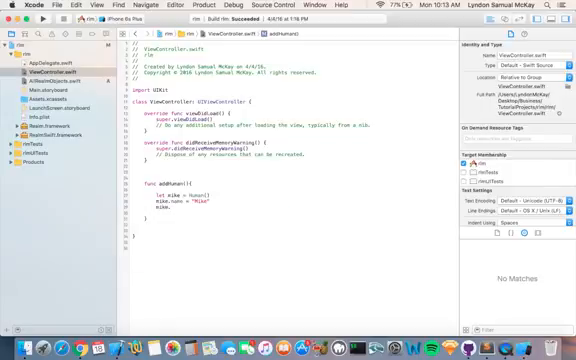
pyautogui.write('mike.age =')
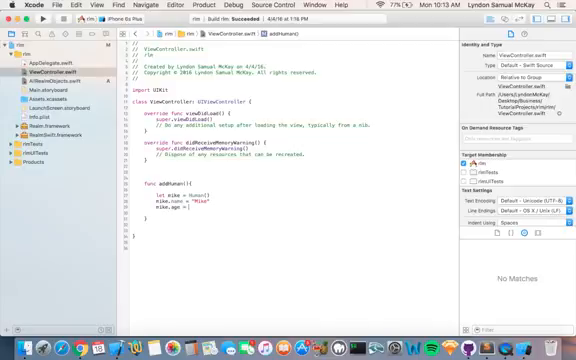
pyautogui.write('18')
pyautogui.write('mike.race =')
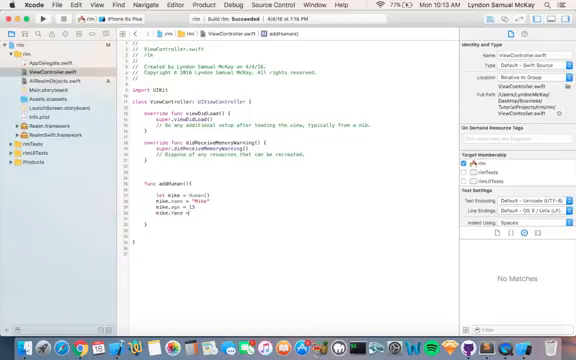
pyautogui.write('"Indian')
pyautogui.write('let realm = try! Realm(')
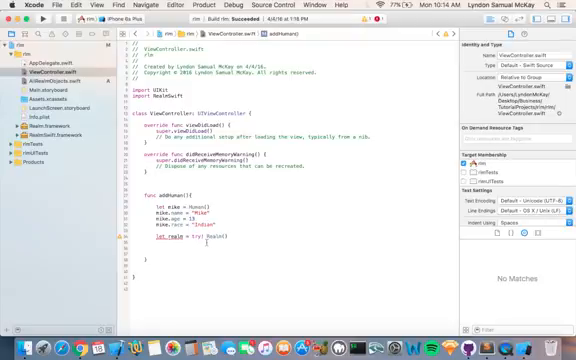
# Open a Realm with try! Realm() and add mike inside try! realm.write.
pyautogui.write('rd')
pyautogui.write('try! realm.write {')
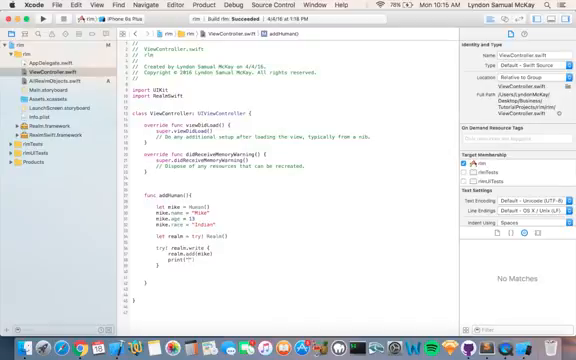
pyautogui.write('Mike')
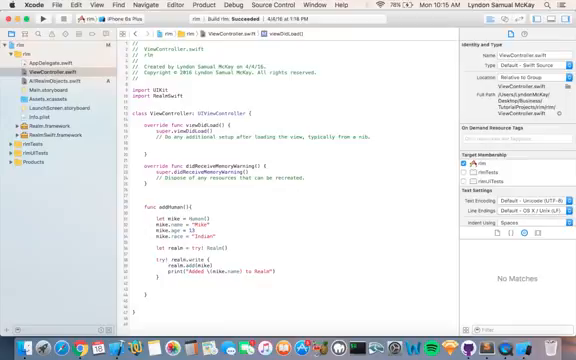
# Call addHuman() in viewDidLoad and run the app in the Simulator.
pyautogui.write('addHuman()')
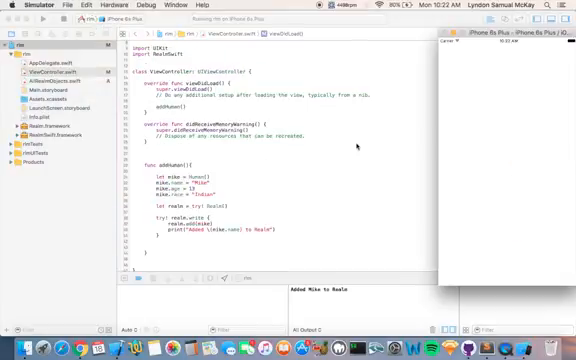
pyautogui.moveTo(264, 204)
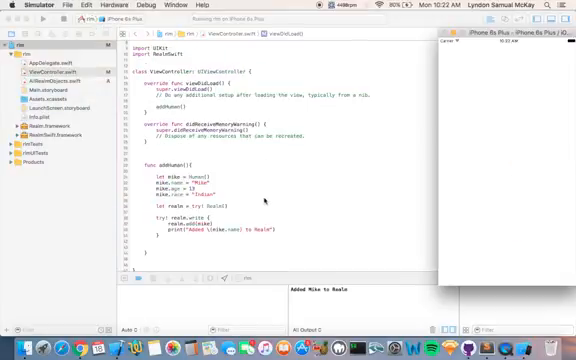